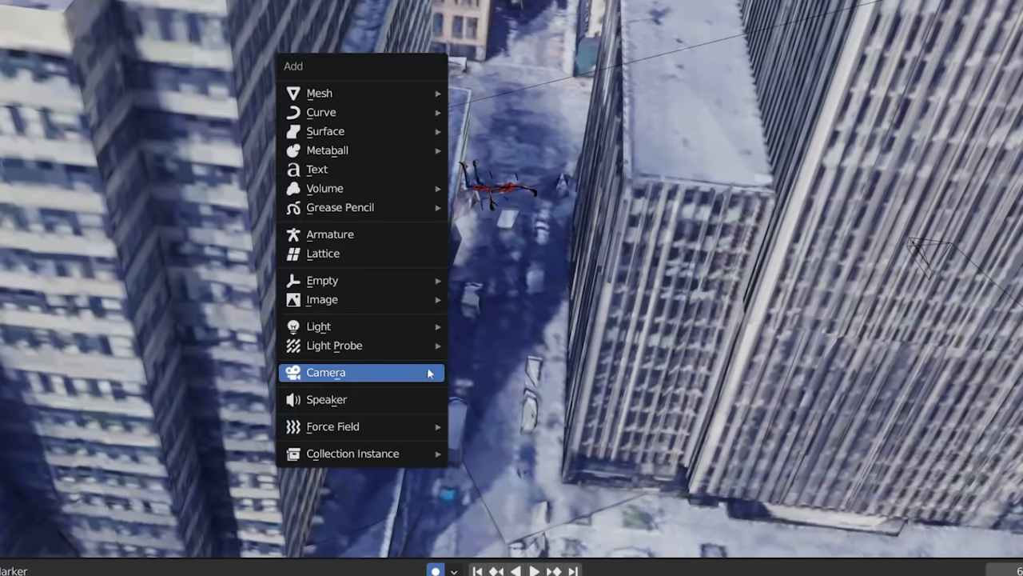
Add a camera with a Copy Location constraint targeting the armature's head bone
{"action": "left_click", "coordinate": [326, 371]}
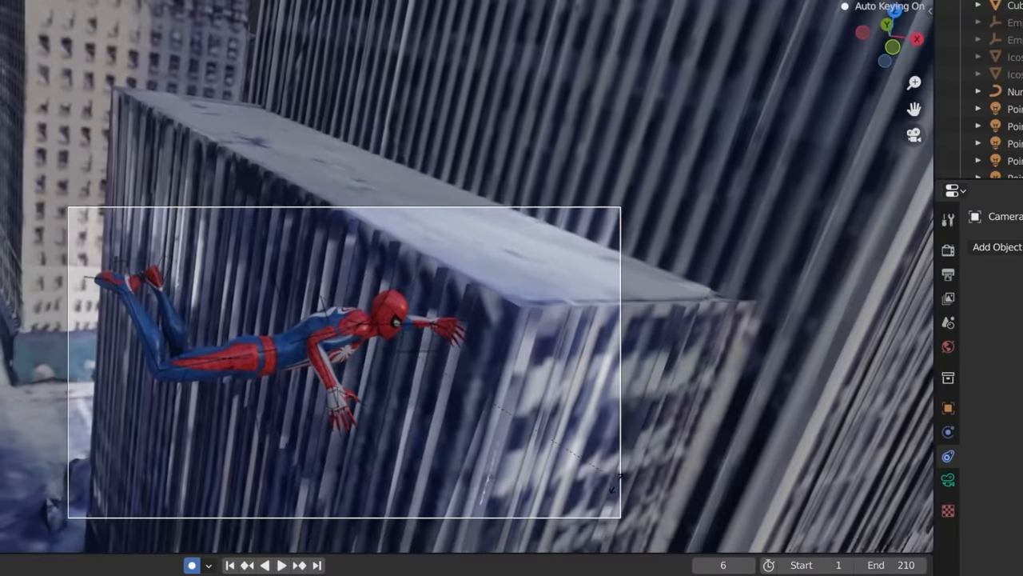
{"action": "left_click", "coordinate": [996, 246]}
{"action": "type", "text": "head"}
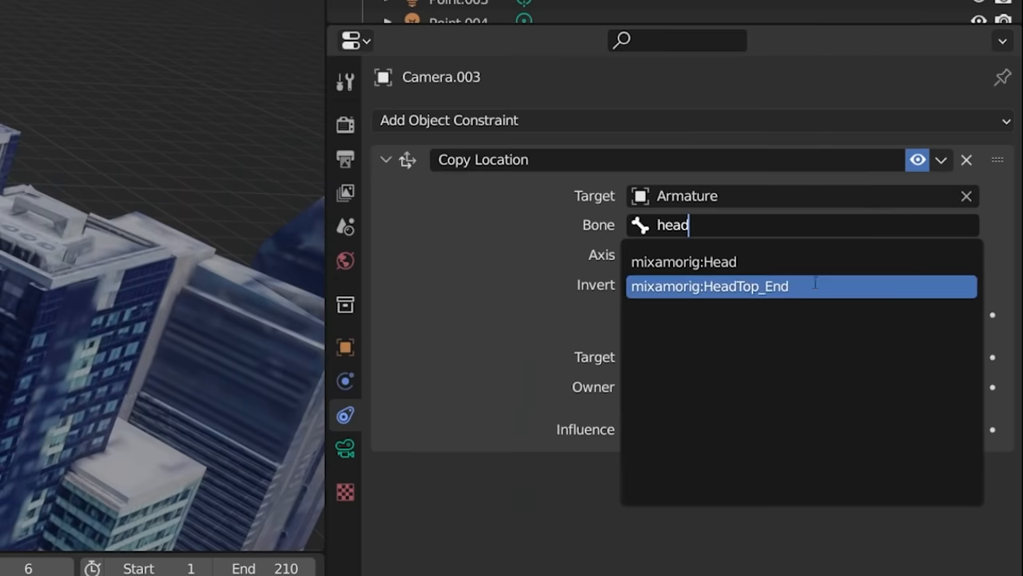
{"action": "left_click", "coordinate": [710, 286]}
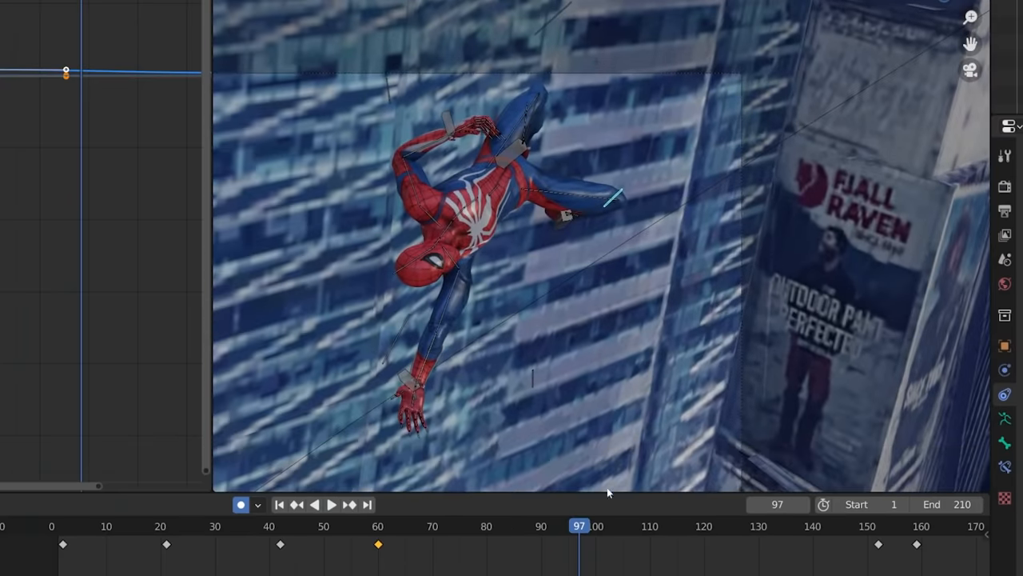
Scrub to another moment of the swing to check the camera framing
{"action": "left_click", "coordinate": [331, 506]}
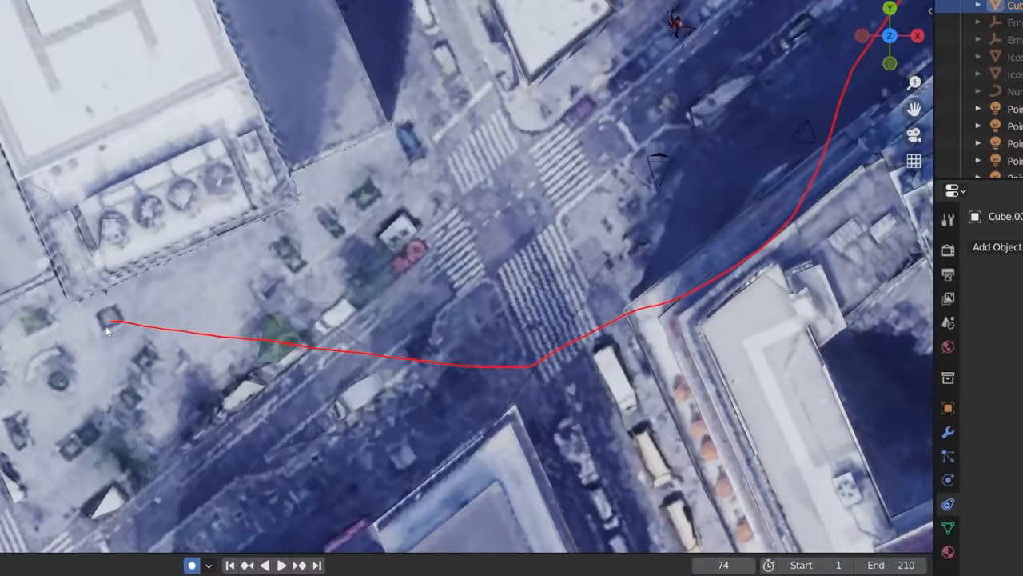
Shape the NURBS path across the street intersection between the buildings
{"action": "left_click", "coordinate": [996, 246]}
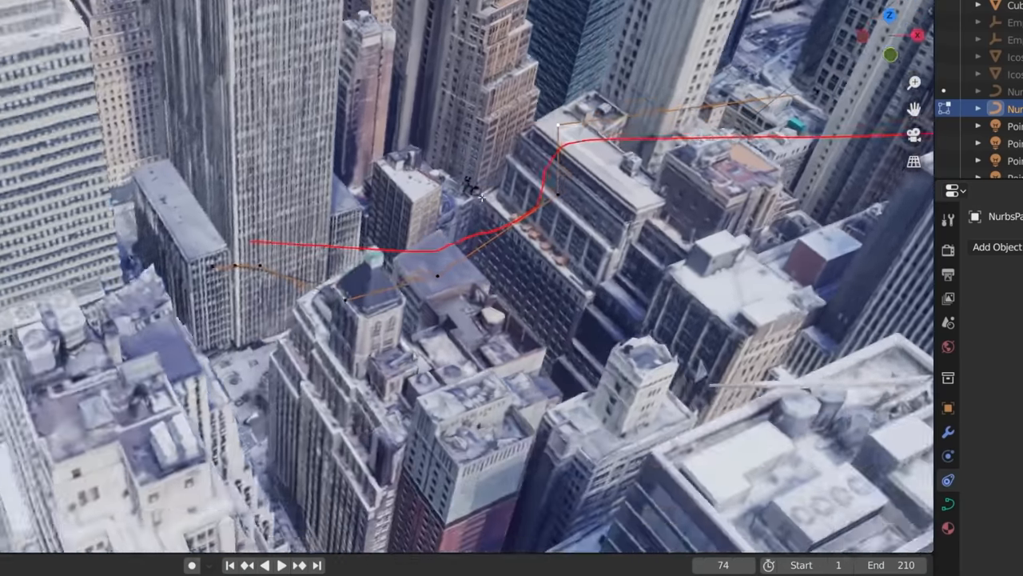
{"action": "left_click", "coordinate": [998, 246]}
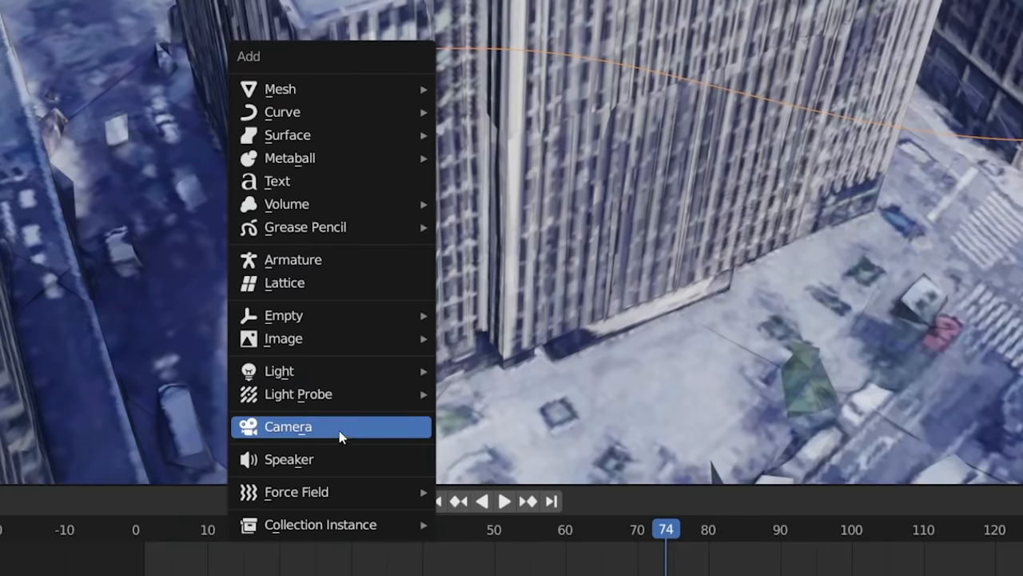
Add a camera and snap it onto the 3D cursor with Selection to Cursor
{"action": "left_click", "coordinate": [288, 425]}
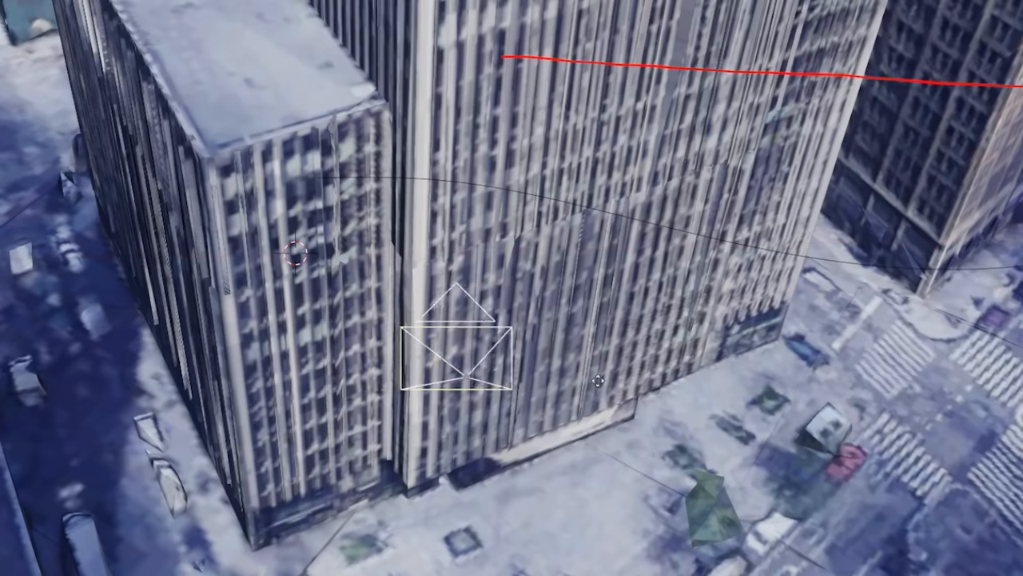
{"action": "key", "text": "shift+s"}
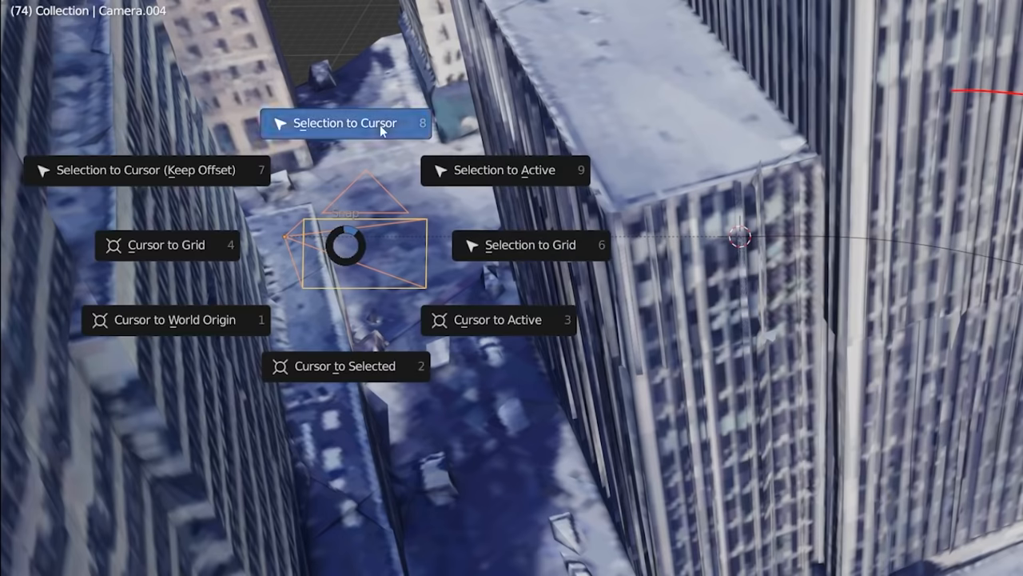
{"action": "left_click", "coordinate": [345, 122]}
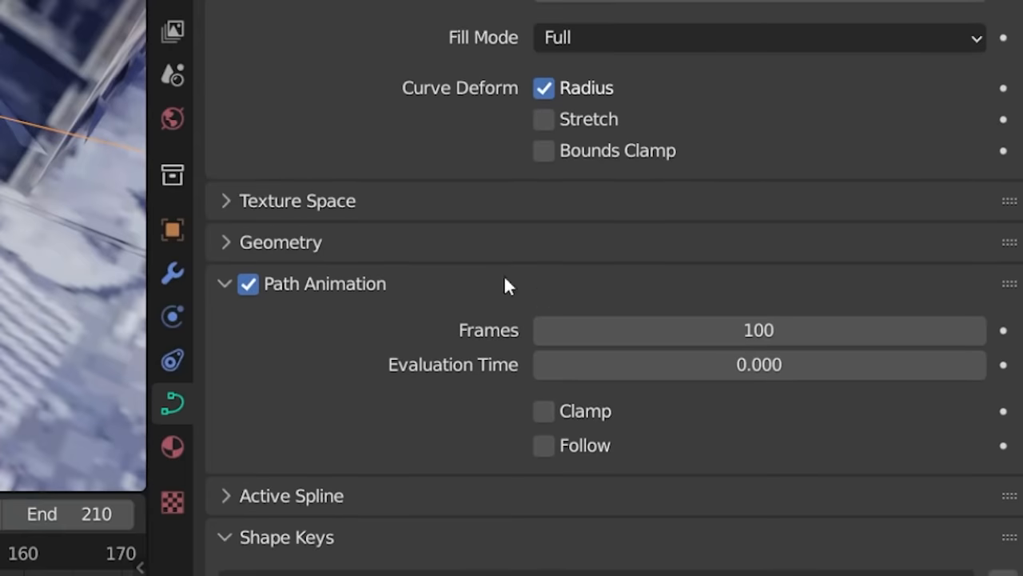
{"action": "mouse_move", "coordinate": [758, 365]}
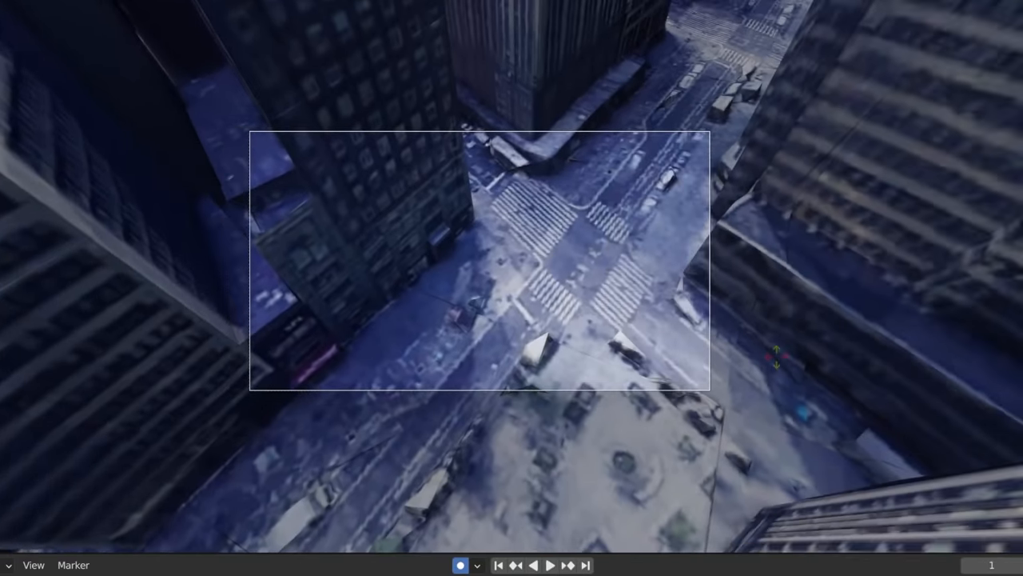
Play and stop the timeline to watch the camera fly along the path
{"action": "left_click", "coordinate": [550, 566]}
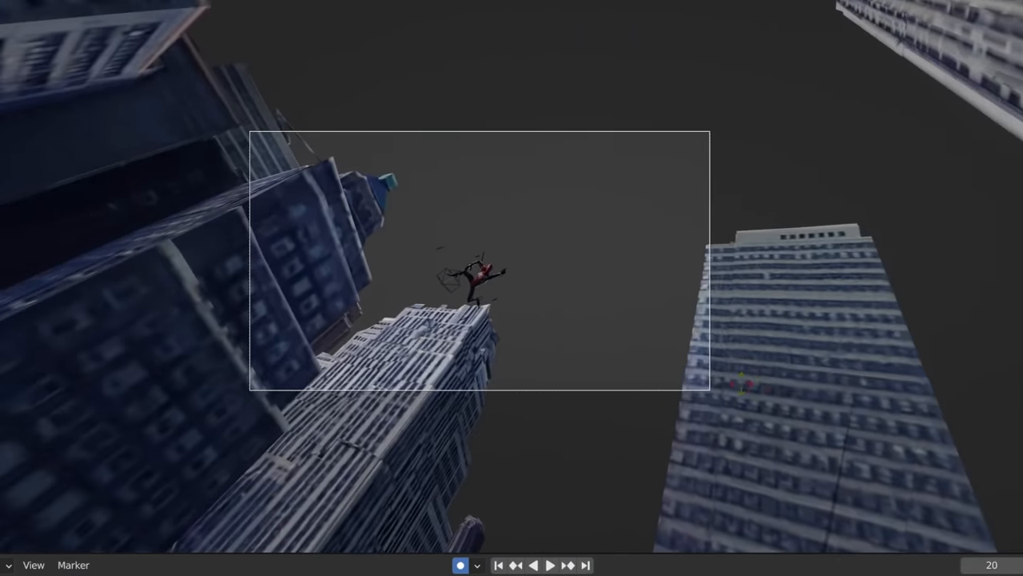
{"action": "left_click", "coordinate": [550, 566]}
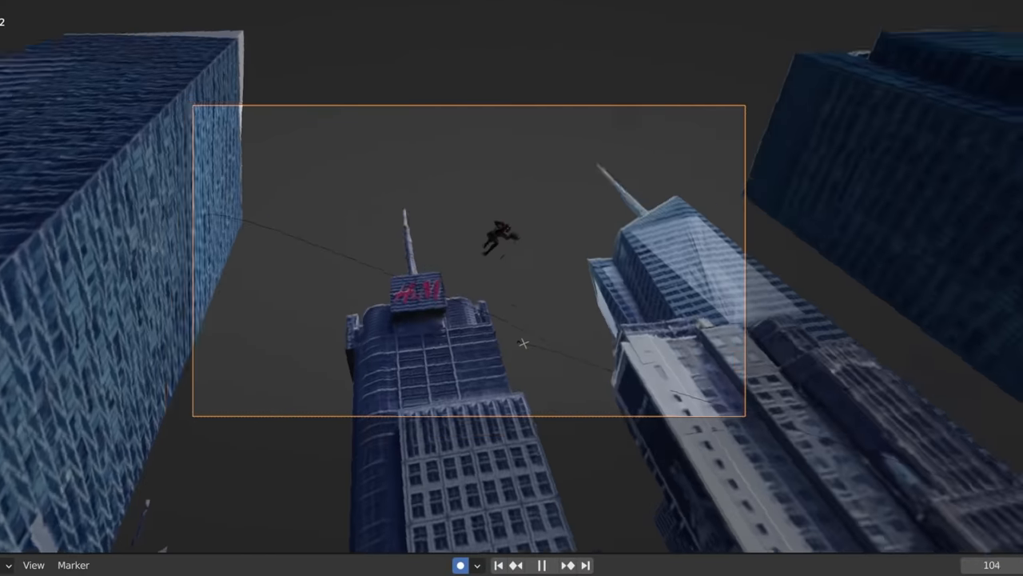
{"action": "left_click", "coordinate": [541, 566]}
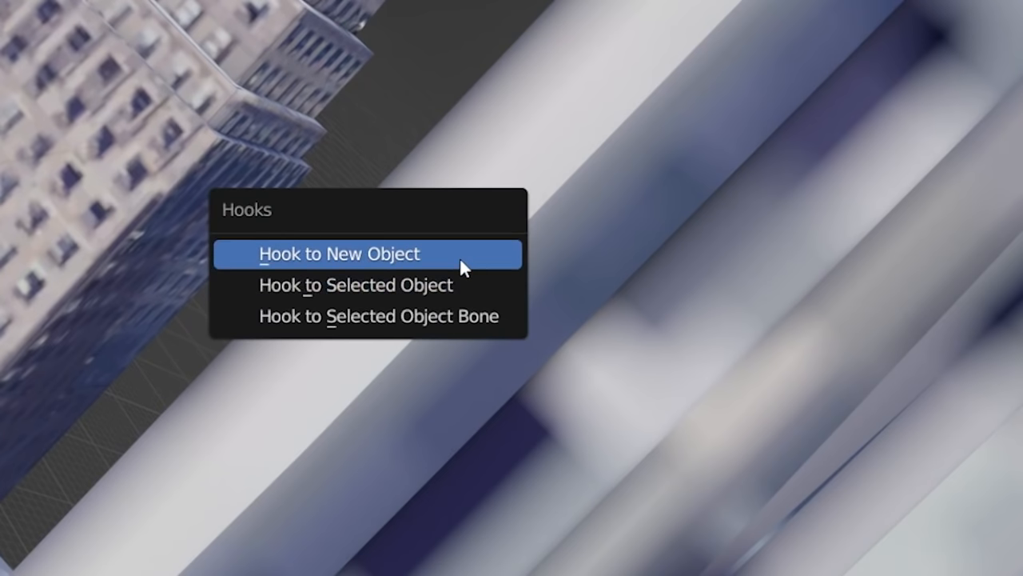
Hook the strand's selected end vertices to a new empty with Ctrl+H
{"action": "left_click", "coordinate": [336, 254]}
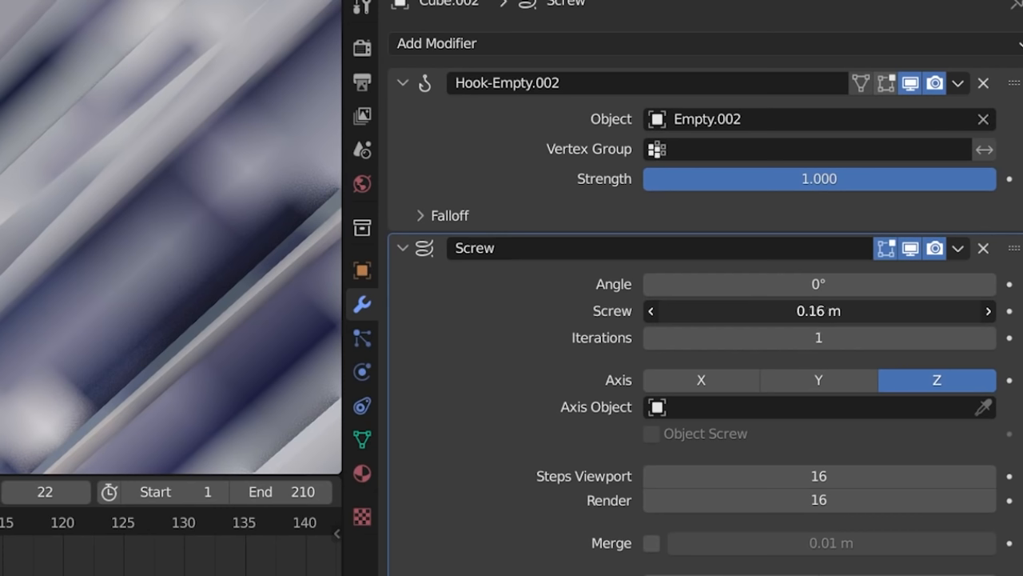
Adjust the Screw modifier twist on the strand and select the hook empty
{"action": "left_click", "coordinate": [438, 44]}
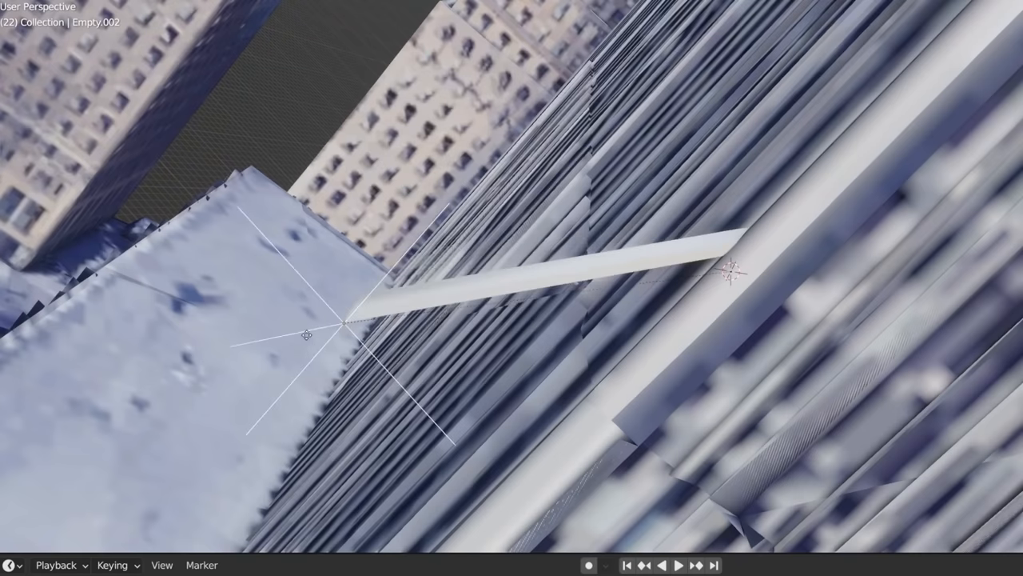
{"action": "left_click", "coordinate": [496, 112]}
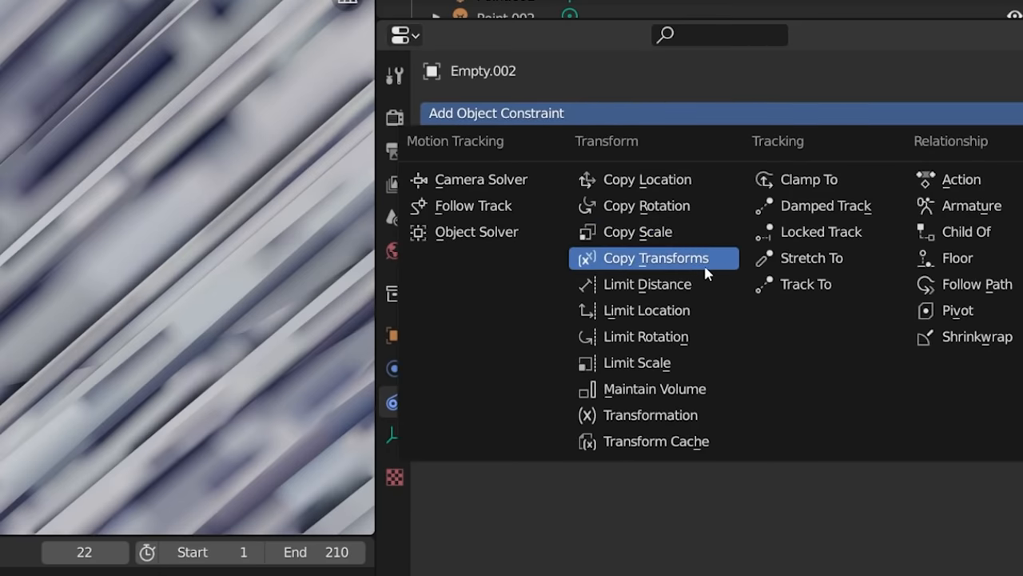
Add a Copy Transforms constraint to Empty.002 targeting the armature, searching bones for 'left'
{"action": "left_click", "coordinate": [654, 258]}
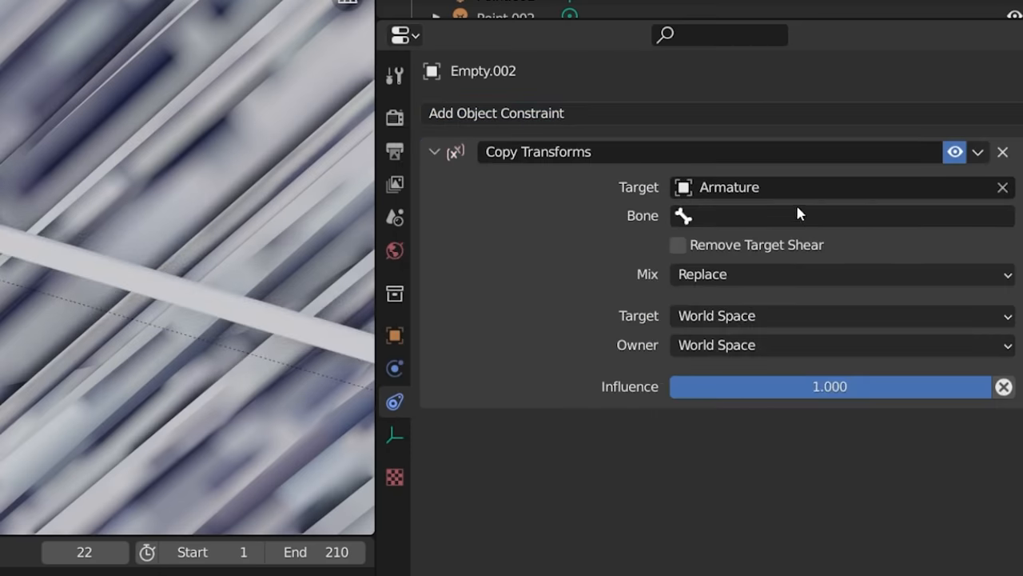
{"action": "type", "text": "left"}
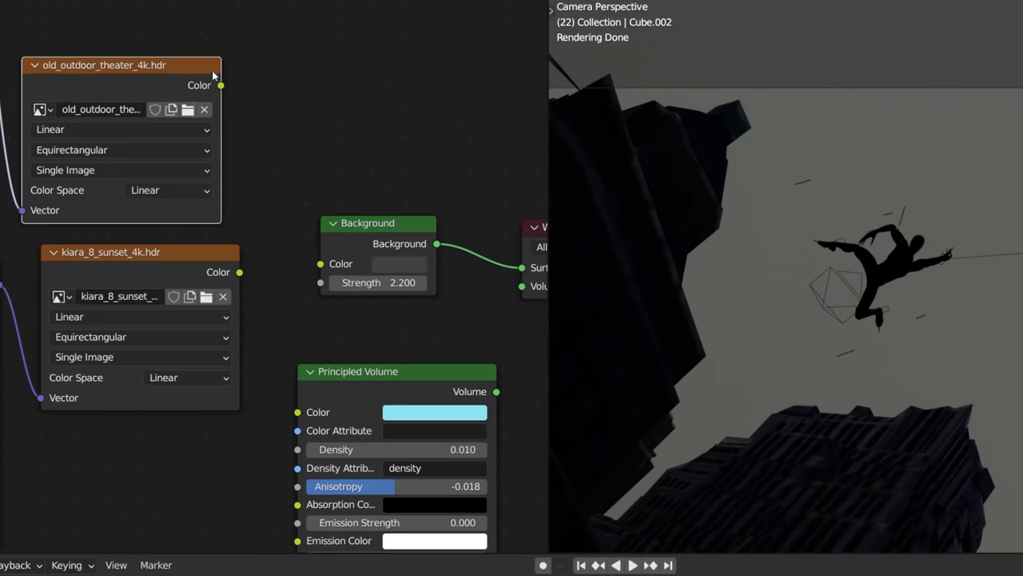
Link the old_outdoor_theater HDRI Color output into the world Background Color
{"action": "left_click_drag", "start_coordinate": [221, 85], "coordinate": [320, 264]}
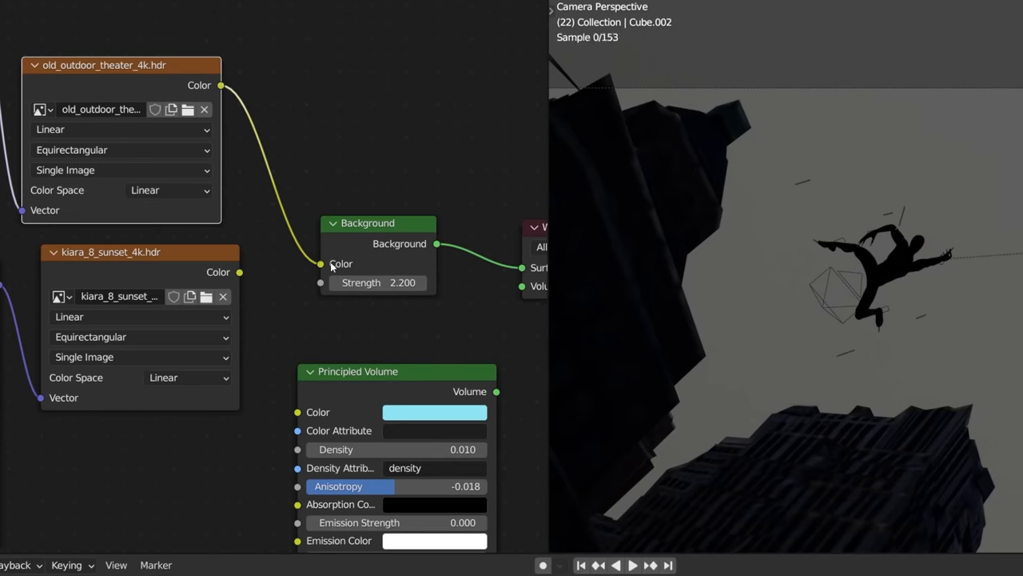